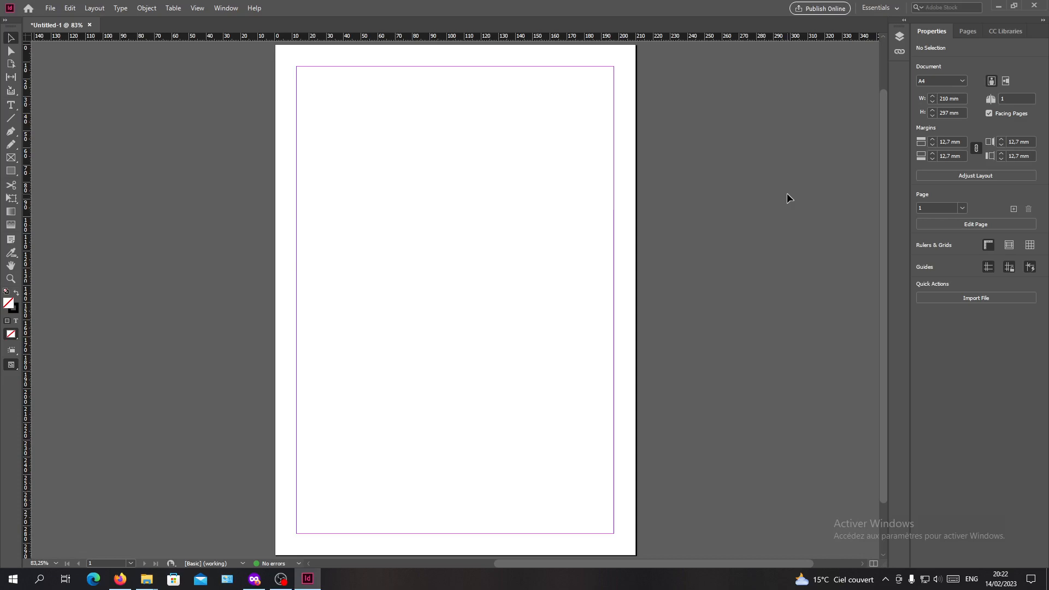
pyautogui.moveTo(430, 439)
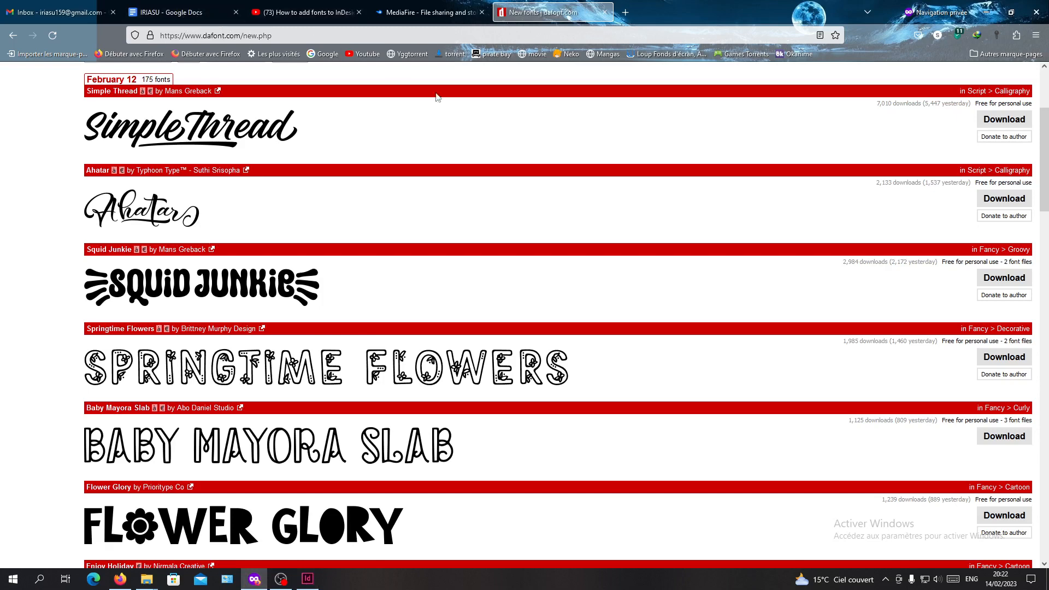
# Step: Download the Squid Junkie font zip from the New fonts listing via the IDM dialog
pyautogui.scroll(3)
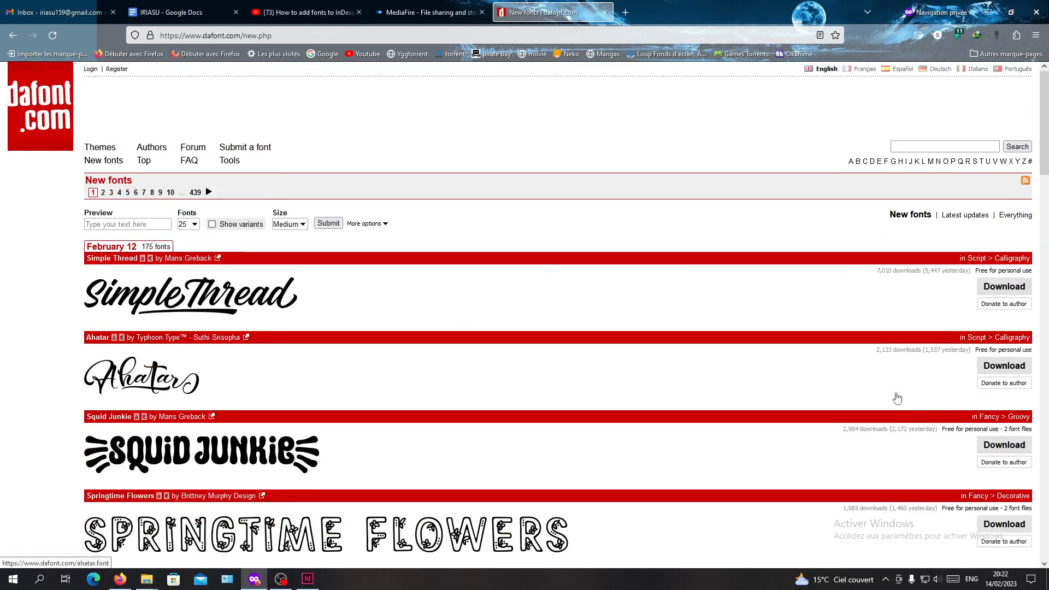
pyautogui.moveTo(37, 337)
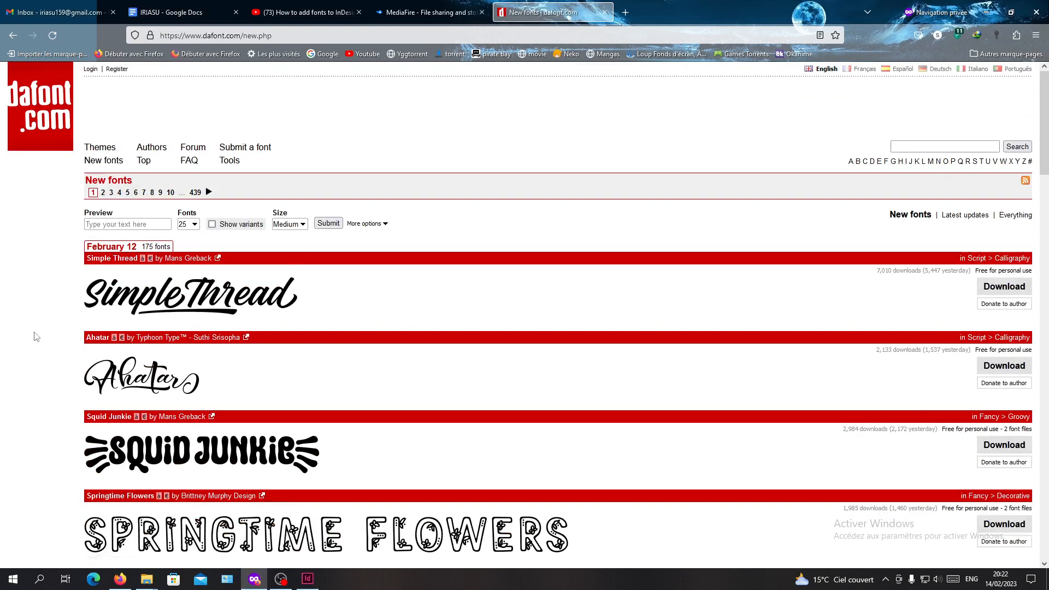
pyautogui.moveTo(587, 360)
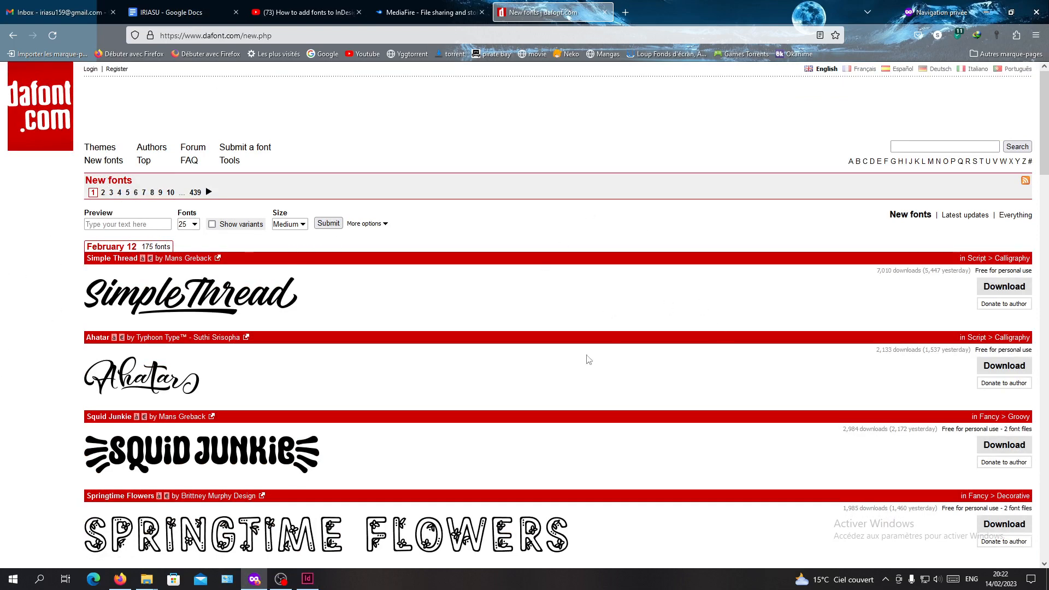
pyautogui.scroll(-3)
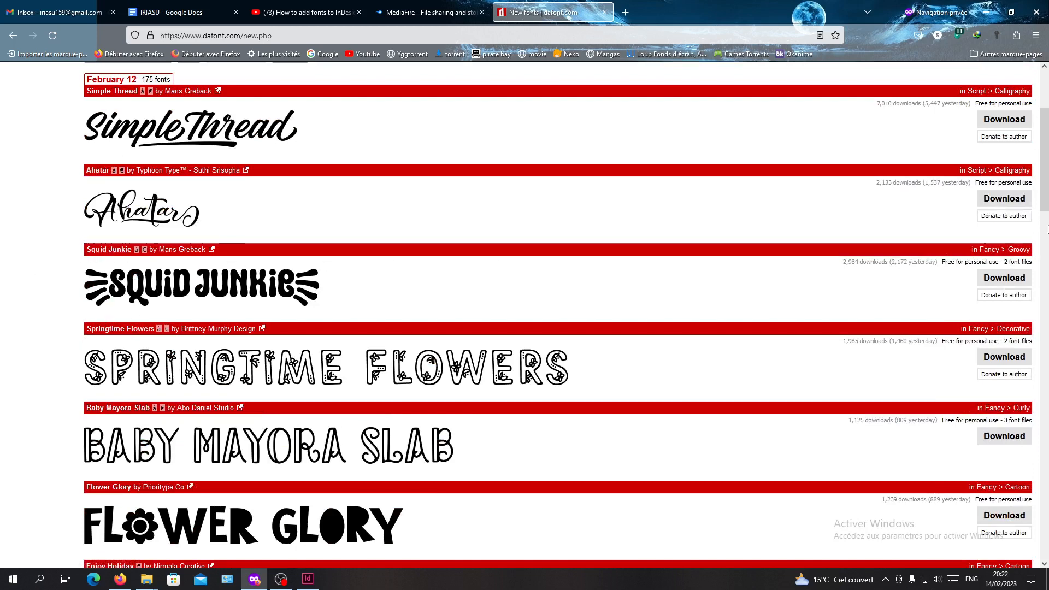
pyautogui.click(1003, 277)
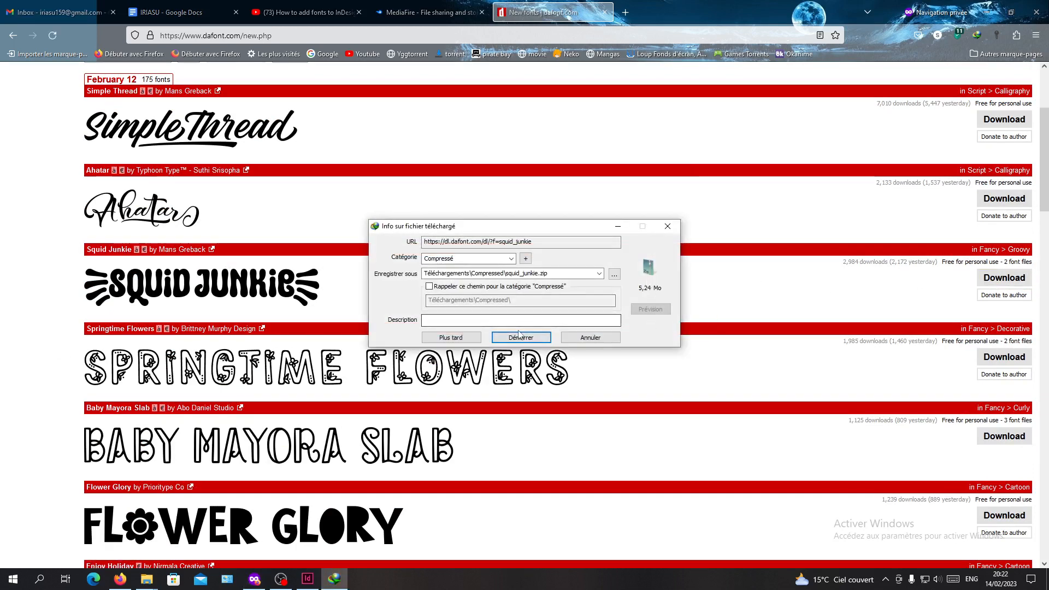
pyautogui.click(520, 337)
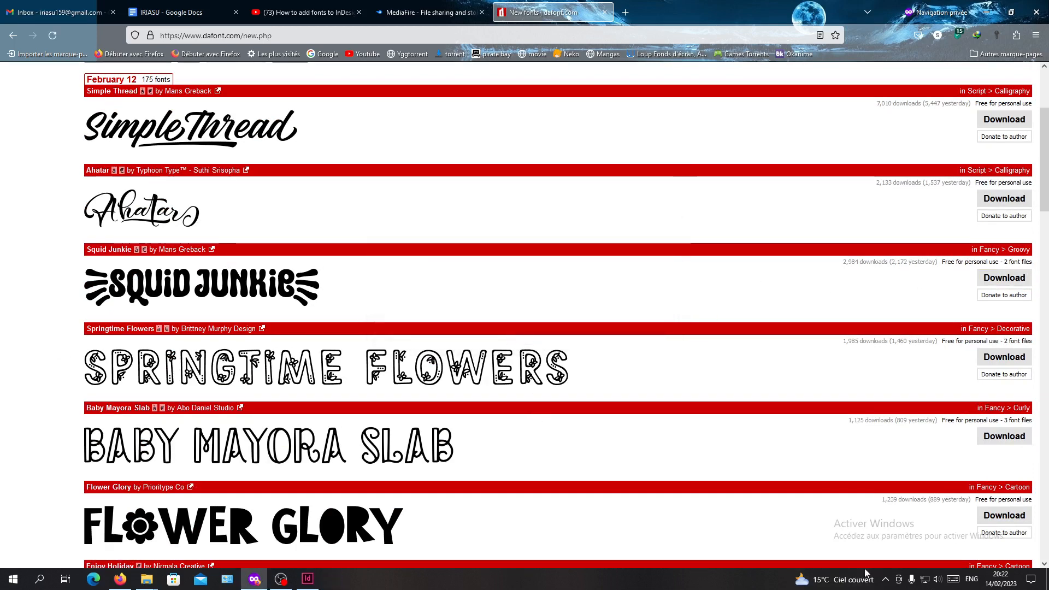
pyautogui.click(883, 579)
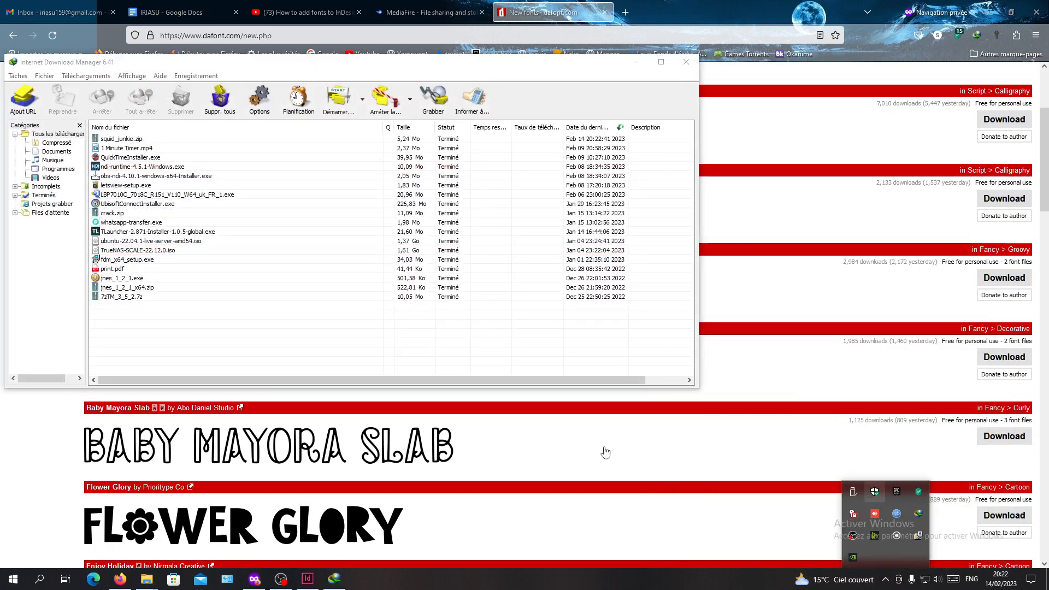
# Step: Open squid_junkie.zip from the IDM list to view its OTF files and readme
pyautogui.doubleClick(121, 139)
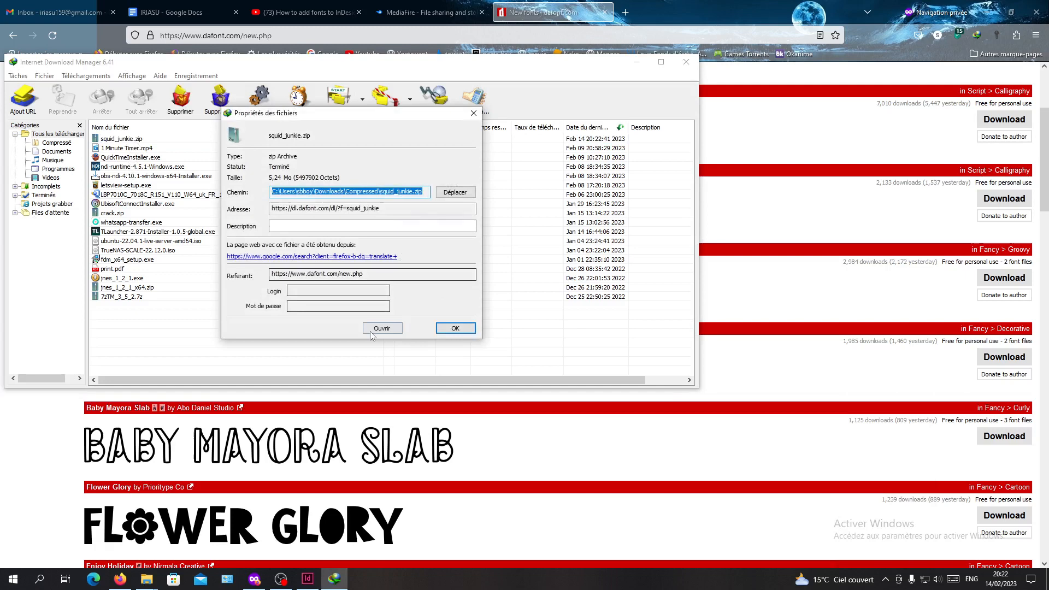
pyautogui.click(381, 327)
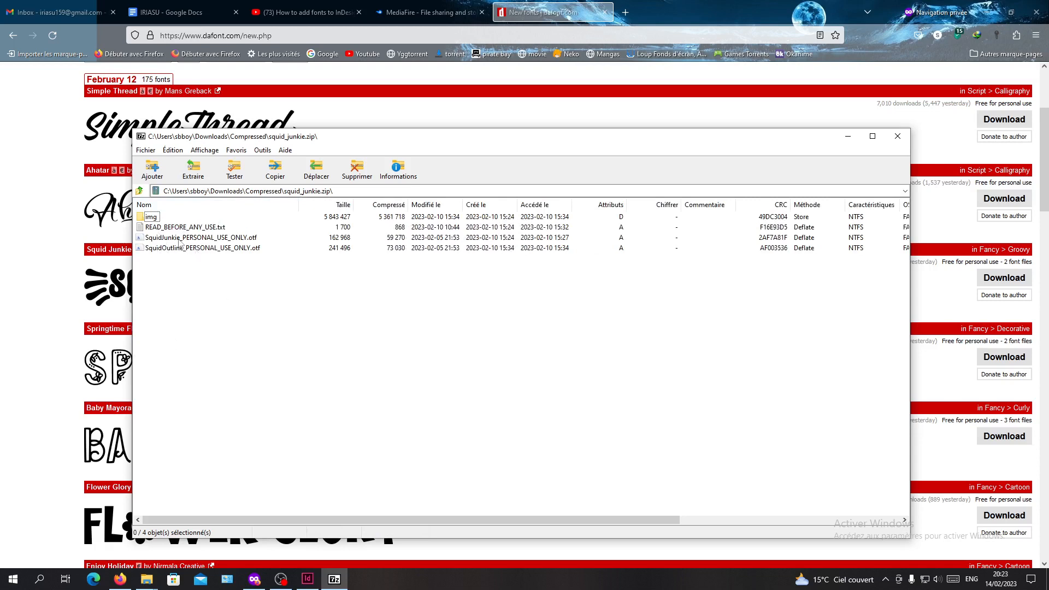
pyautogui.moveTo(481, 345)
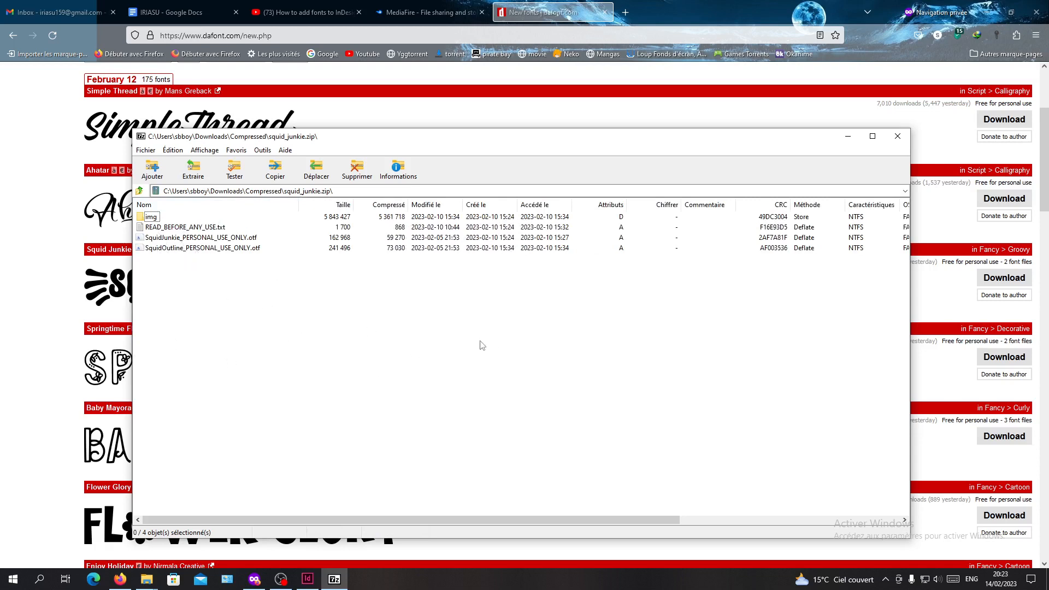
pyautogui.moveTo(211, 253)
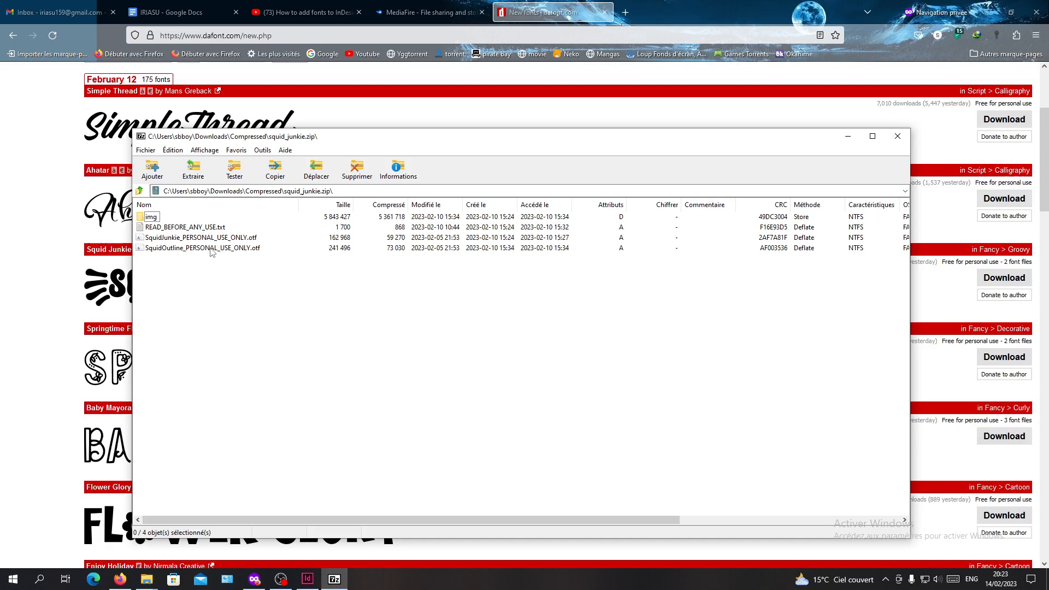
pyautogui.moveTo(194, 254)
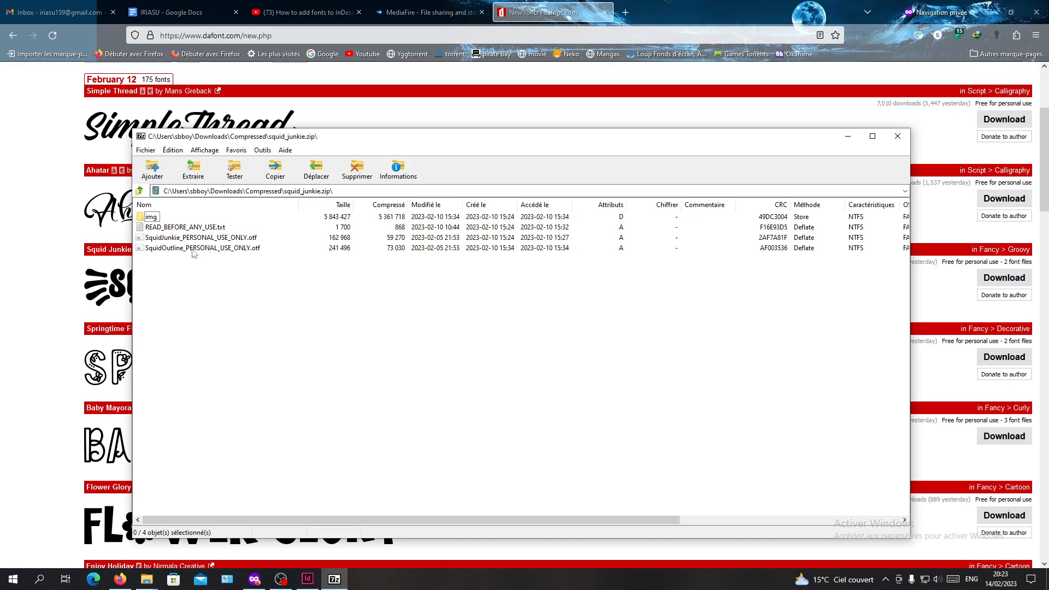
# Step: Read READ_BEFORE_ANY_USE.txt, then install SquidOutline_PERSONAL_USE_ONLY.otf from the archive
pyautogui.doubleClick(183, 227)
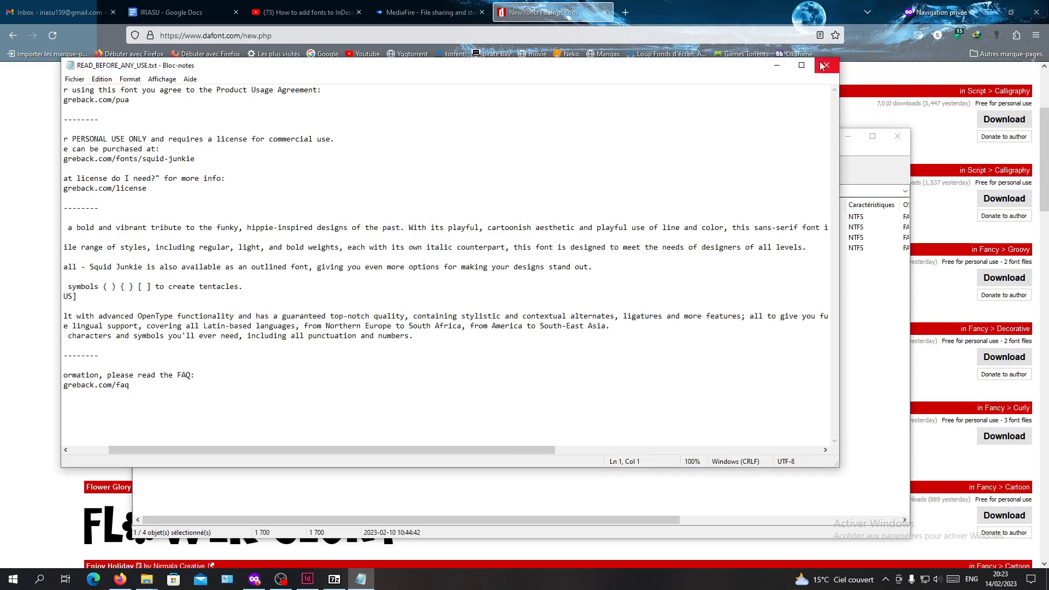
pyautogui.click(826, 64)
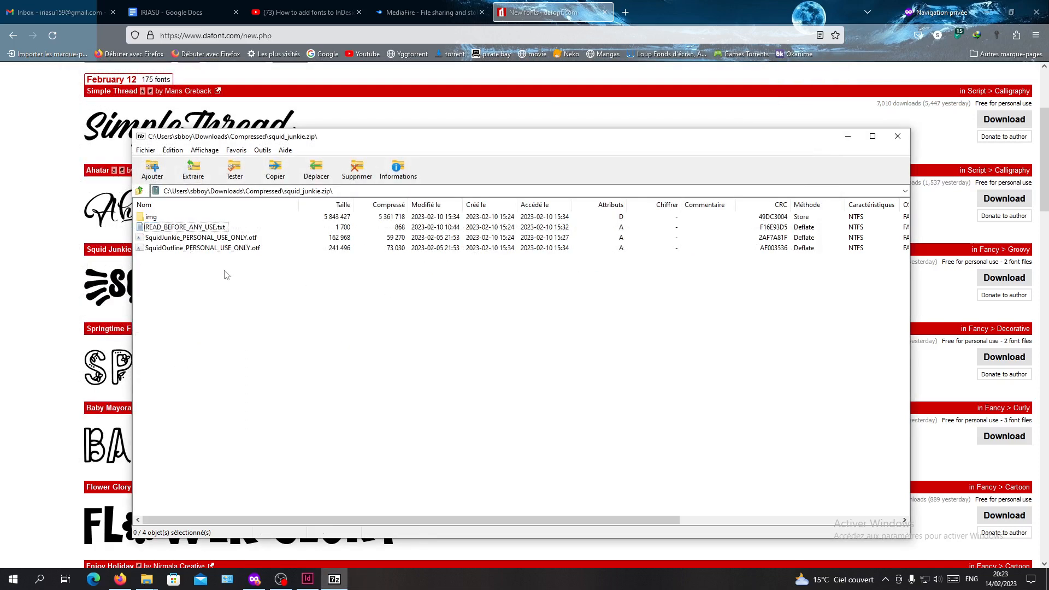
pyautogui.doubleClick(207, 248)
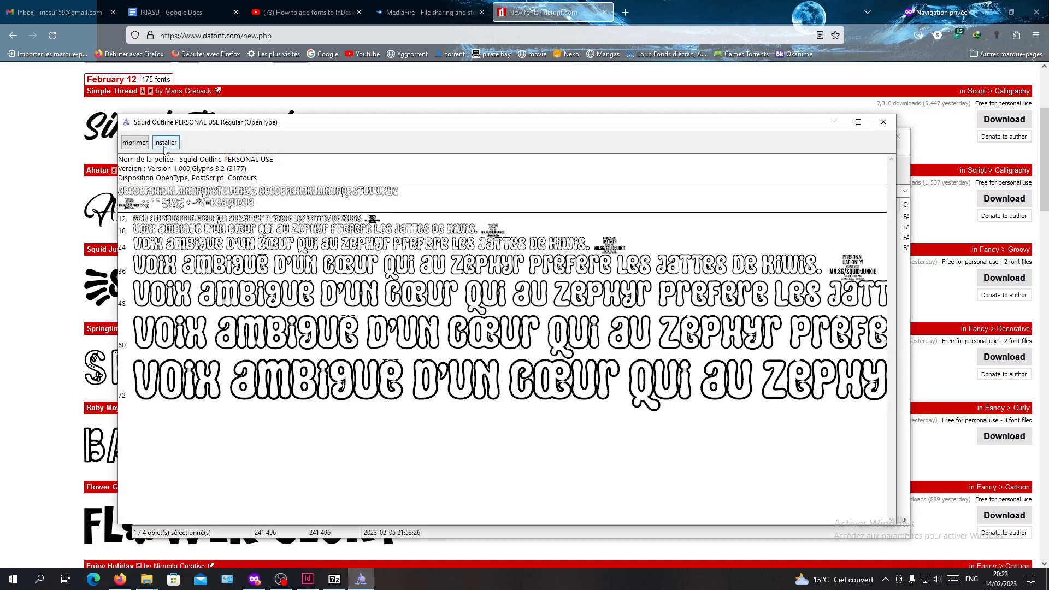
pyautogui.click(165, 142)
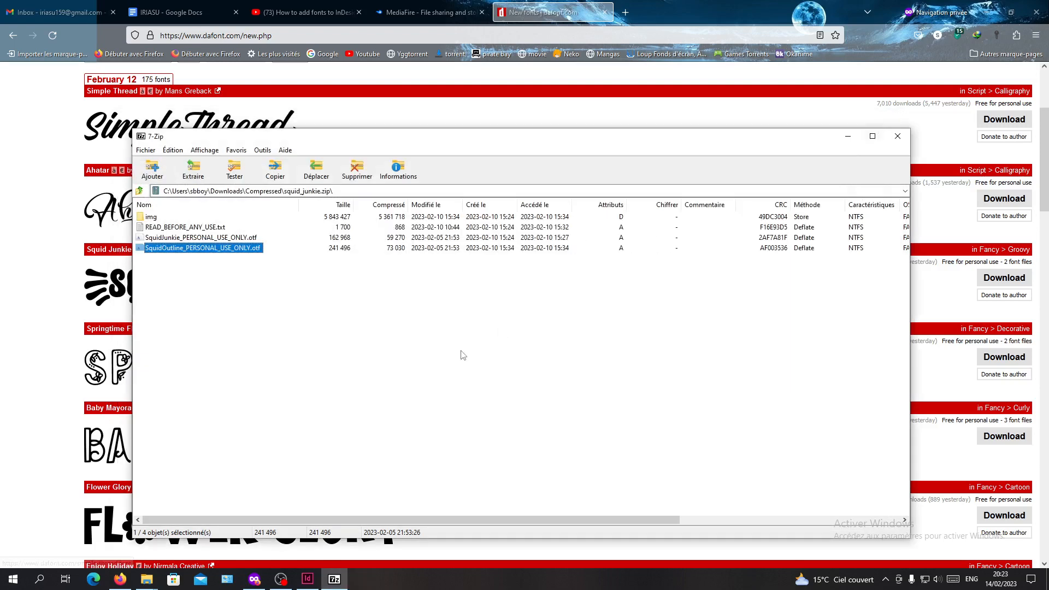
# Step: Place an empty text frame on the InDesign page and close Internet Download Manager
pyautogui.click(306, 579)
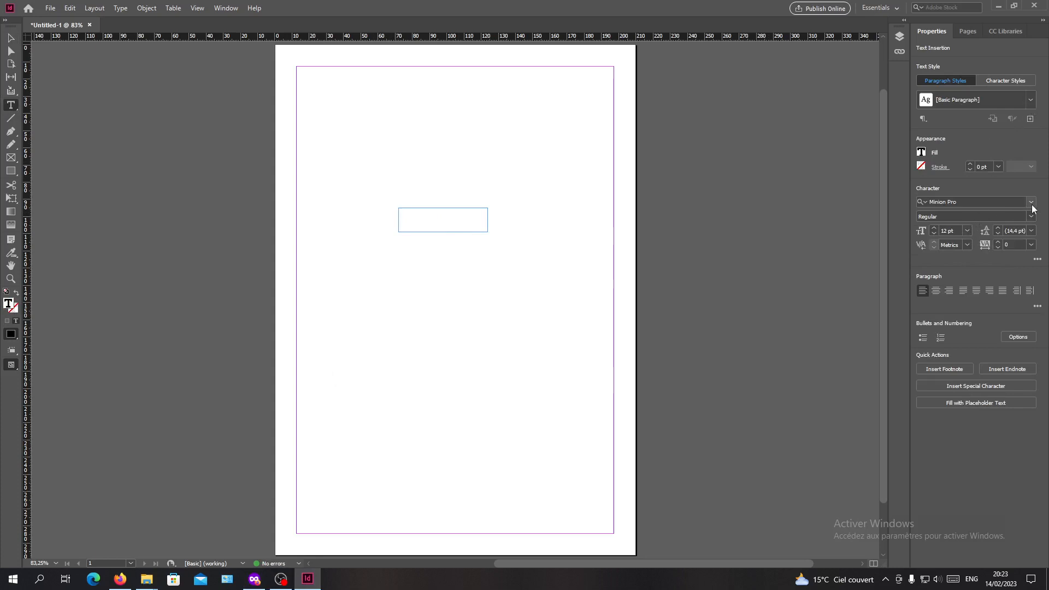
pyautogui.click(1030, 201)
pyautogui.write('j')
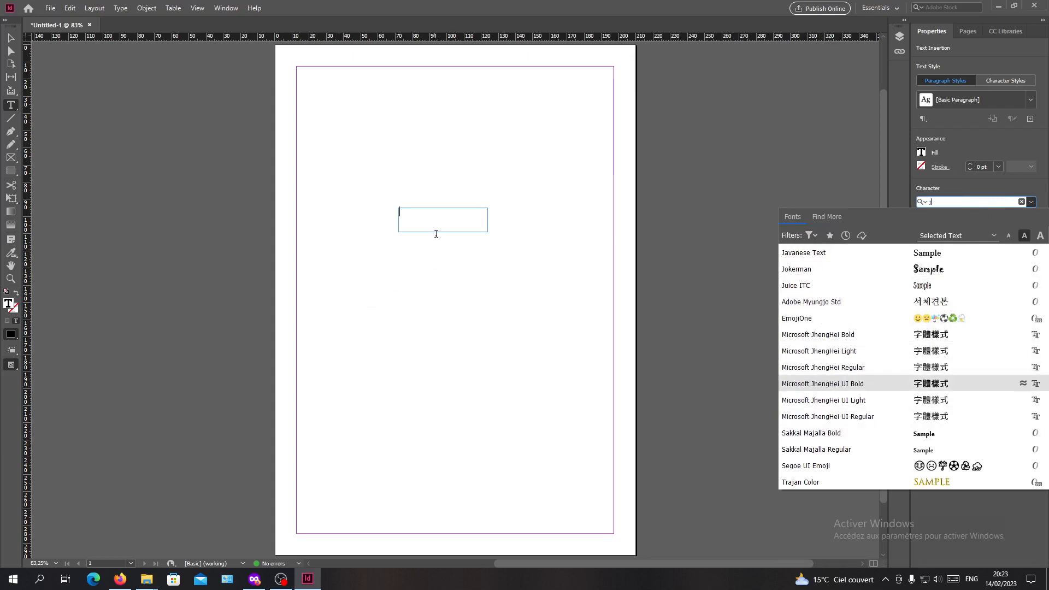
pyautogui.click(822, 383)
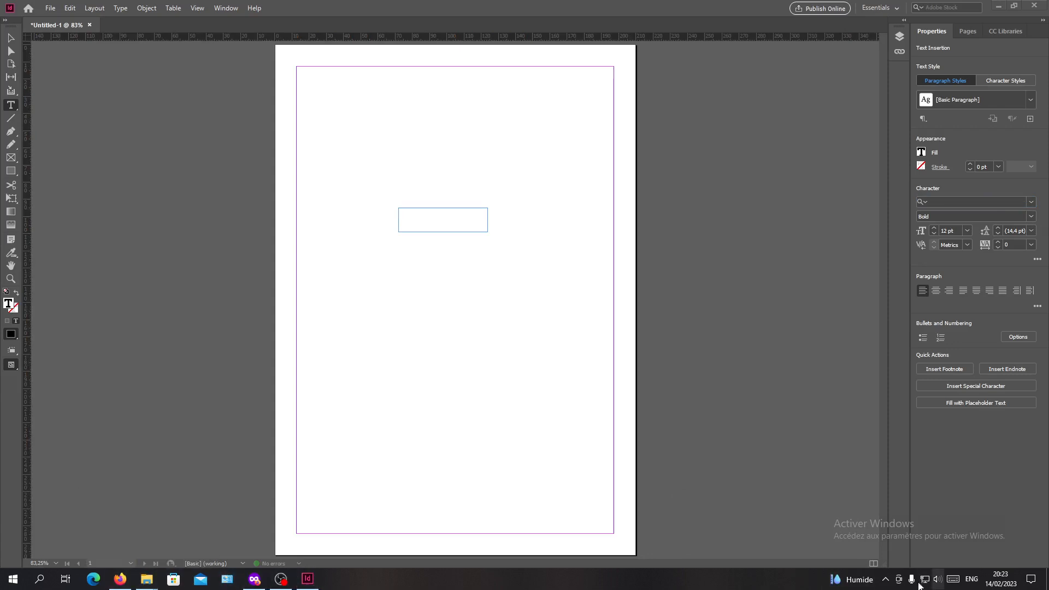
pyautogui.click(884, 579)
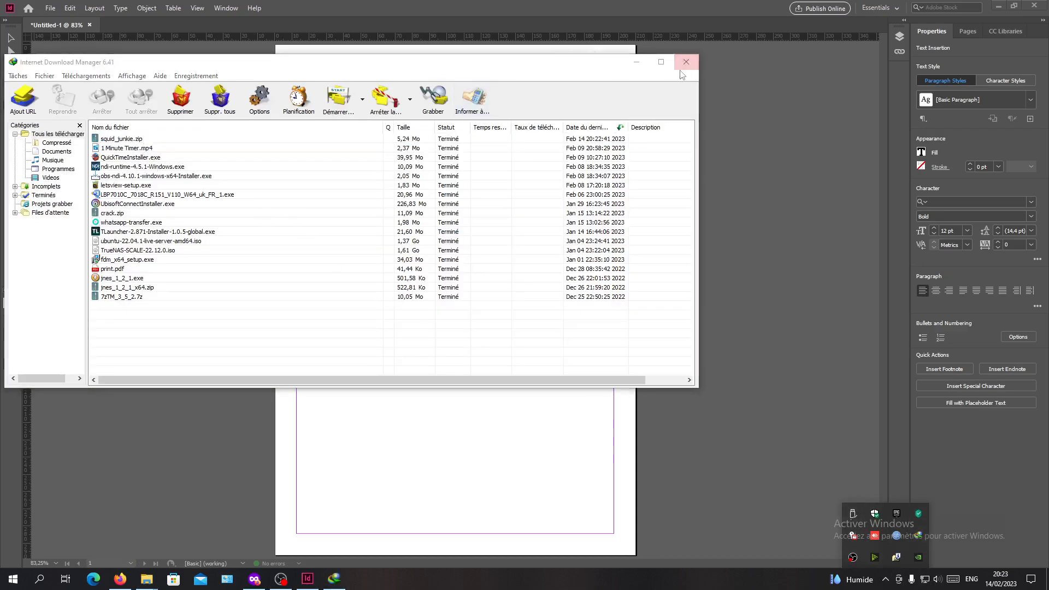
pyautogui.click(685, 61)
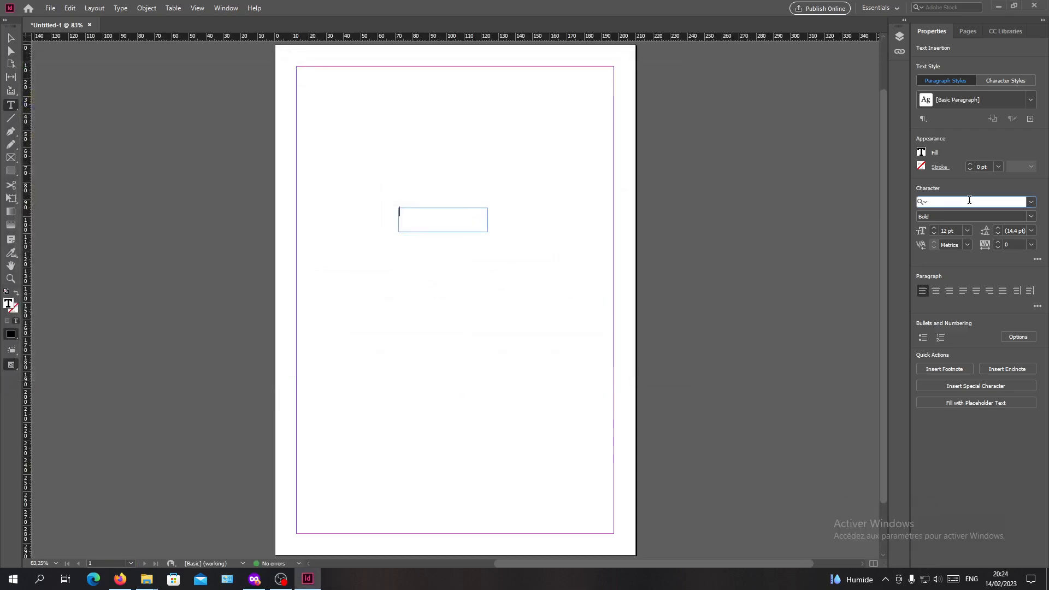
# Step: Type HELLO in Squid Outline PERSONAL USE (found via 'sq') and enlarge it to 30 pt
pyautogui.write('sq')
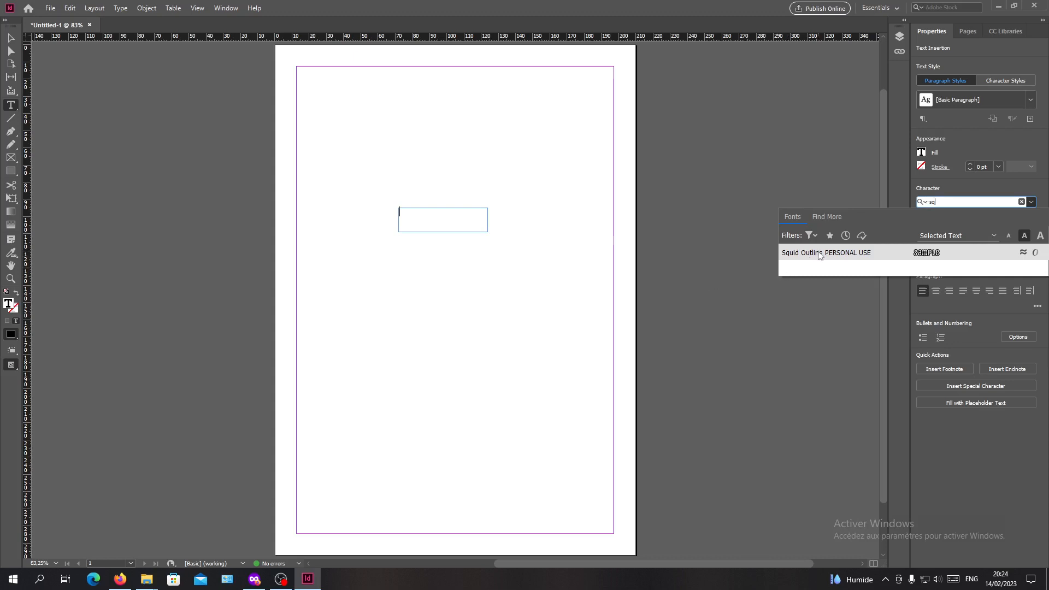
pyautogui.click(825, 253)
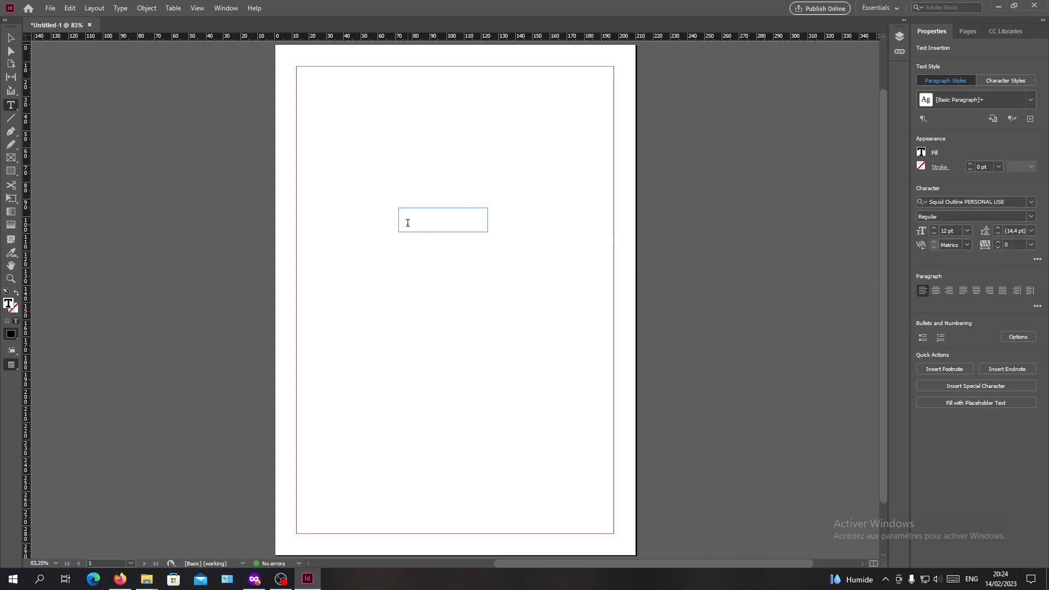
pyautogui.write('a')
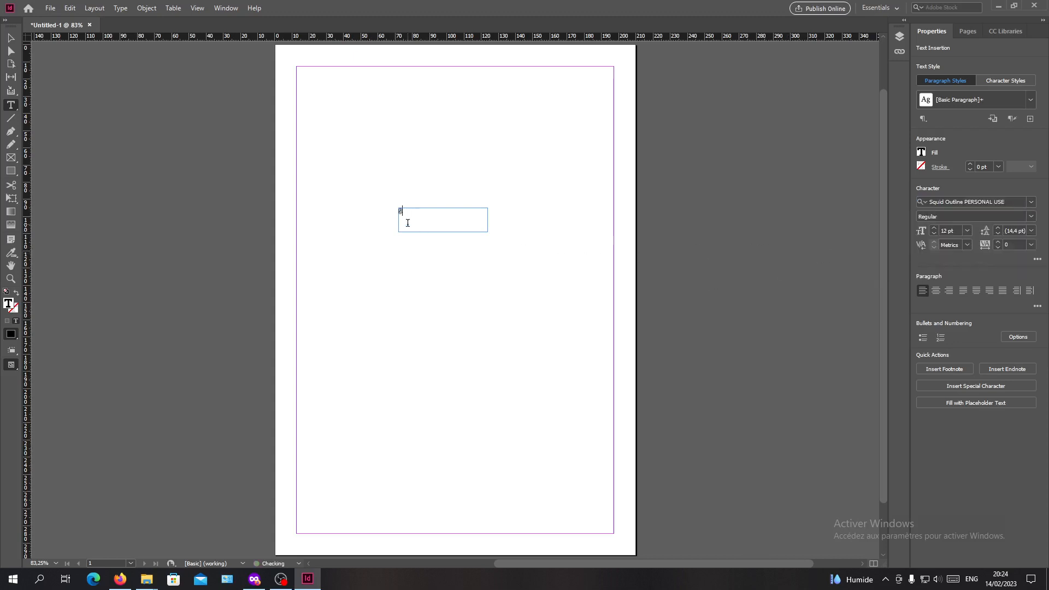
pyautogui.write('HELLO')
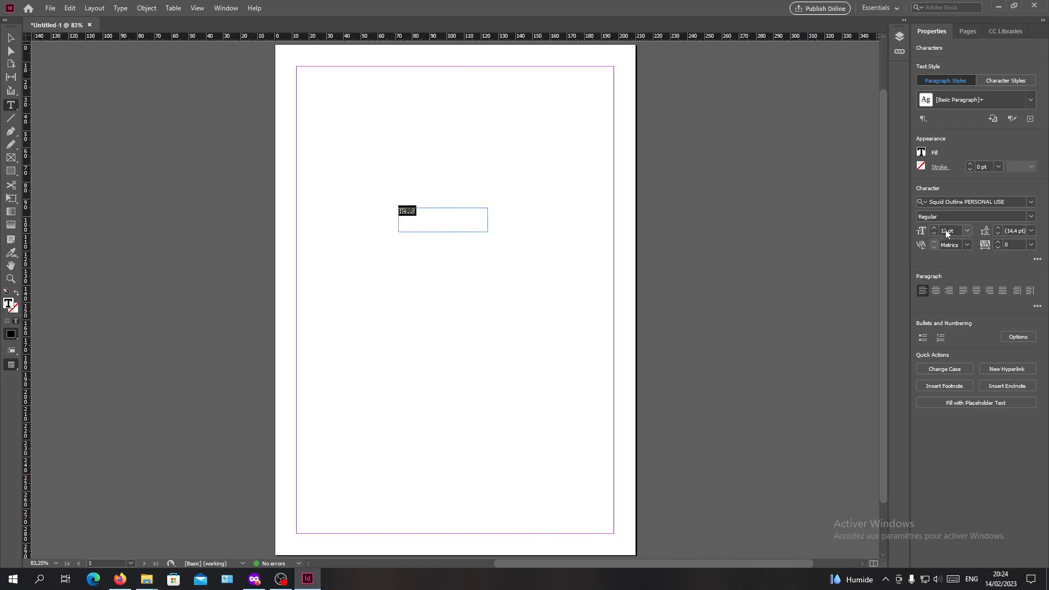
pyautogui.click(934, 228)
pyautogui.write('30')
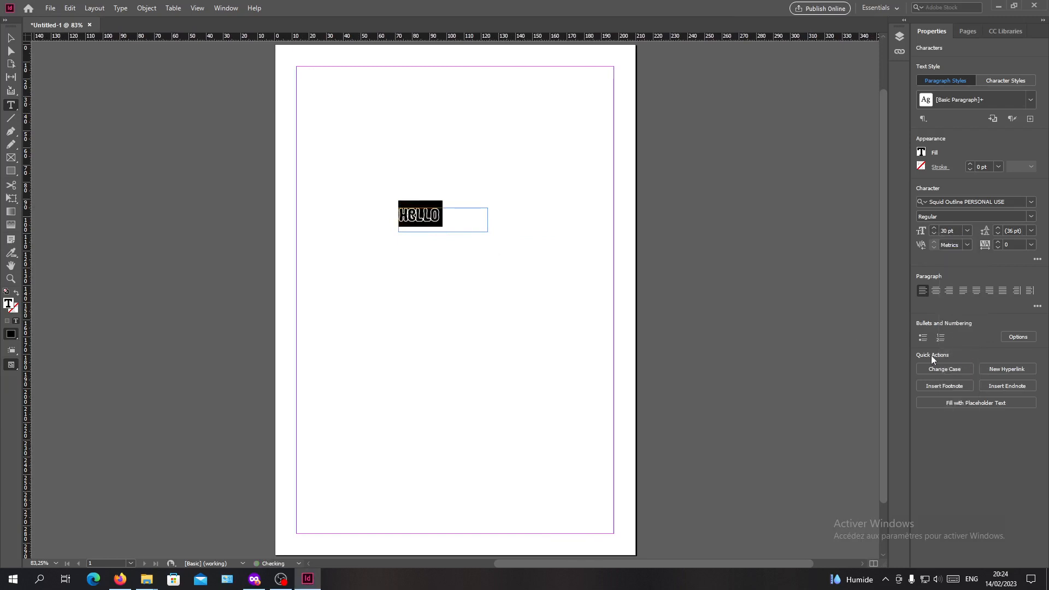
pyautogui.click(482, 308)
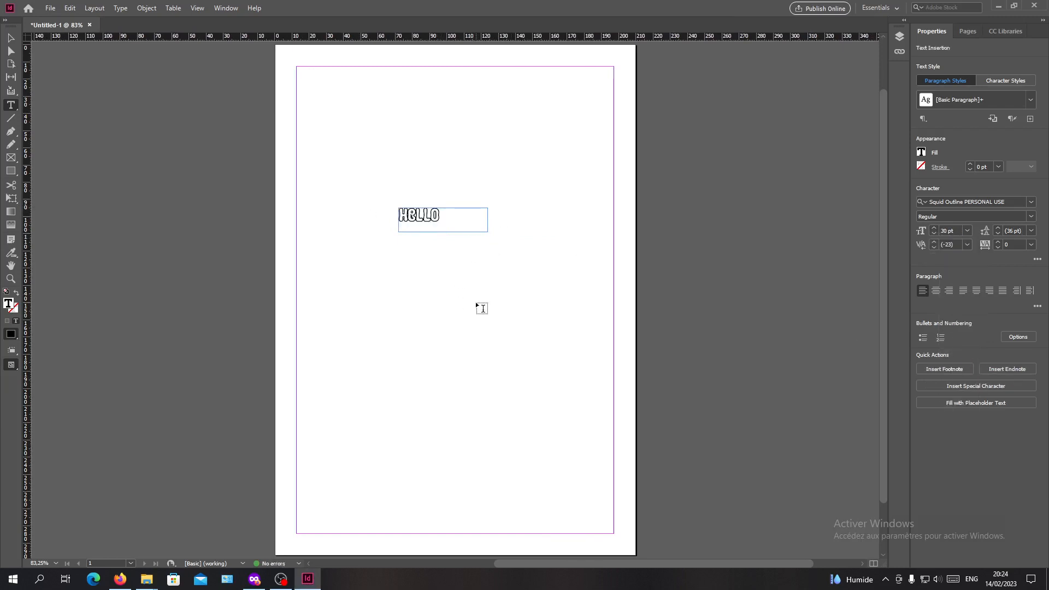